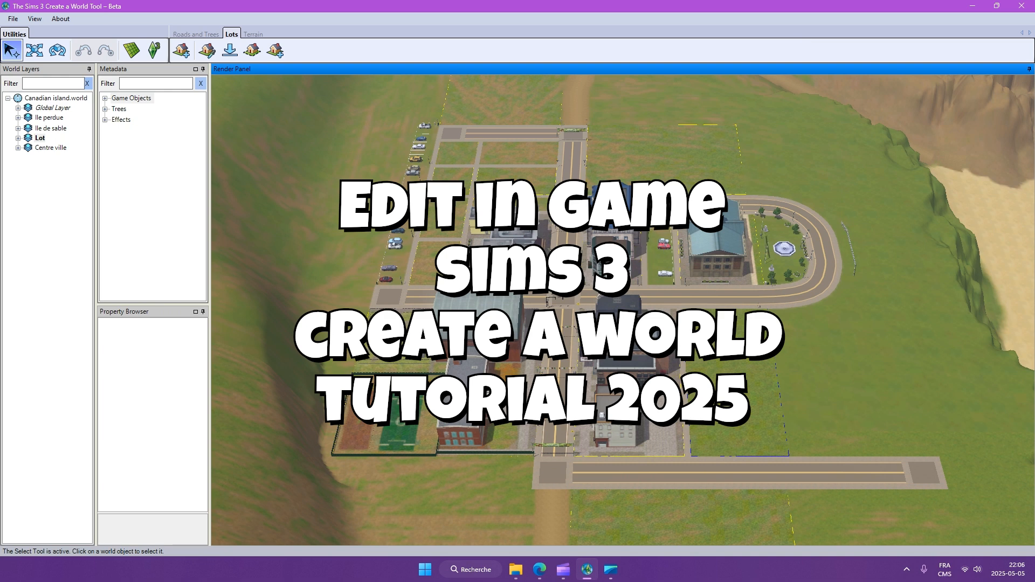
mouse_move(586, 569)
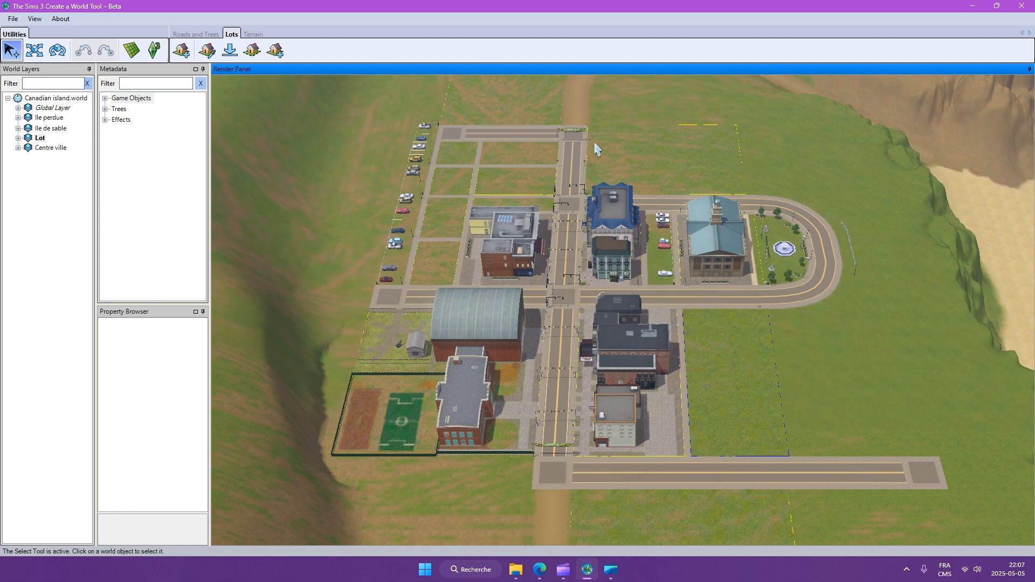
mouse_move(605, 136)
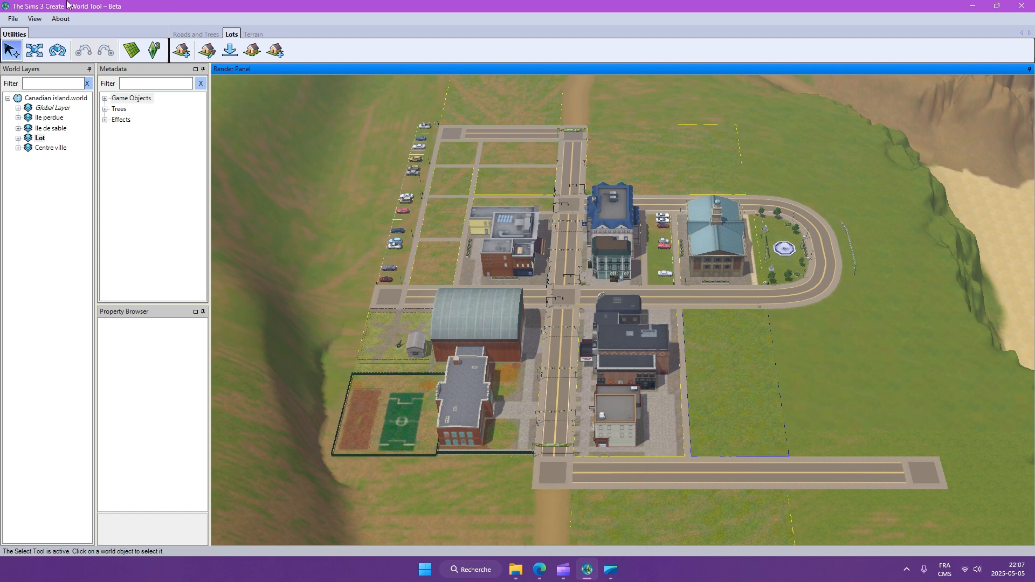
mouse_move(155, 51)
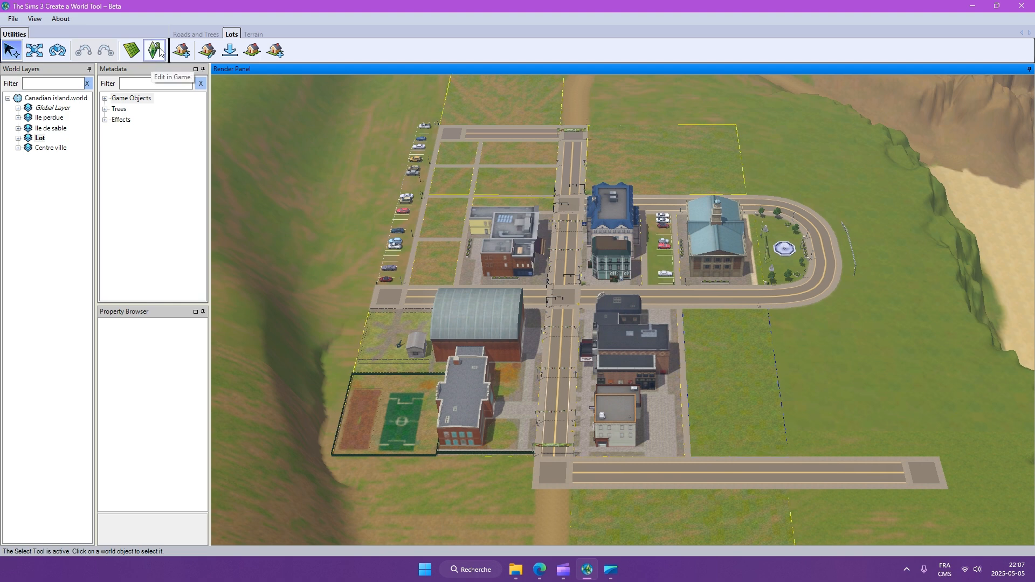
mouse_move(655, 170)
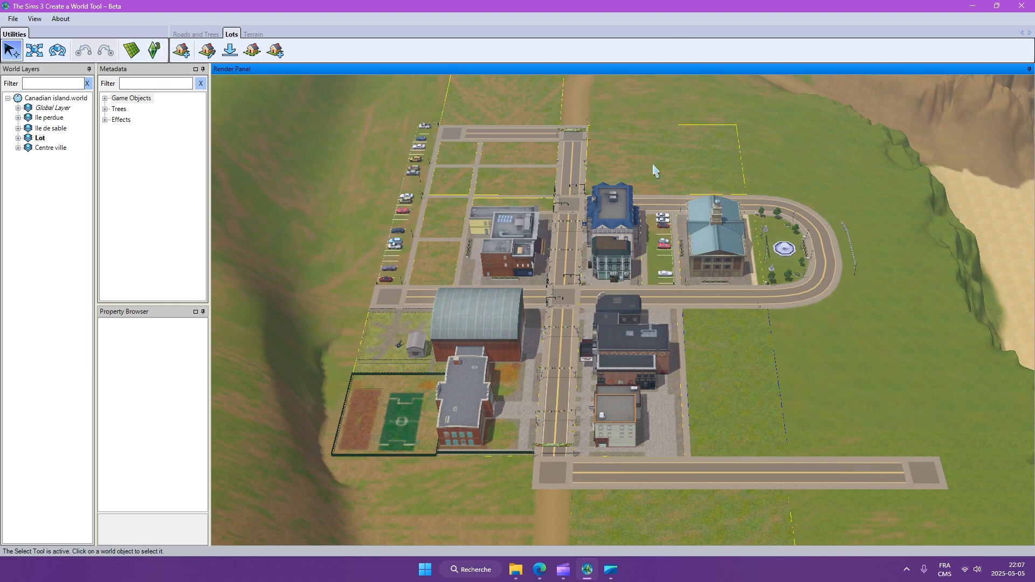
Browse the Create a World Tool page down to its license and the 1.67 / 1.69 download buttons
click(541, 569)
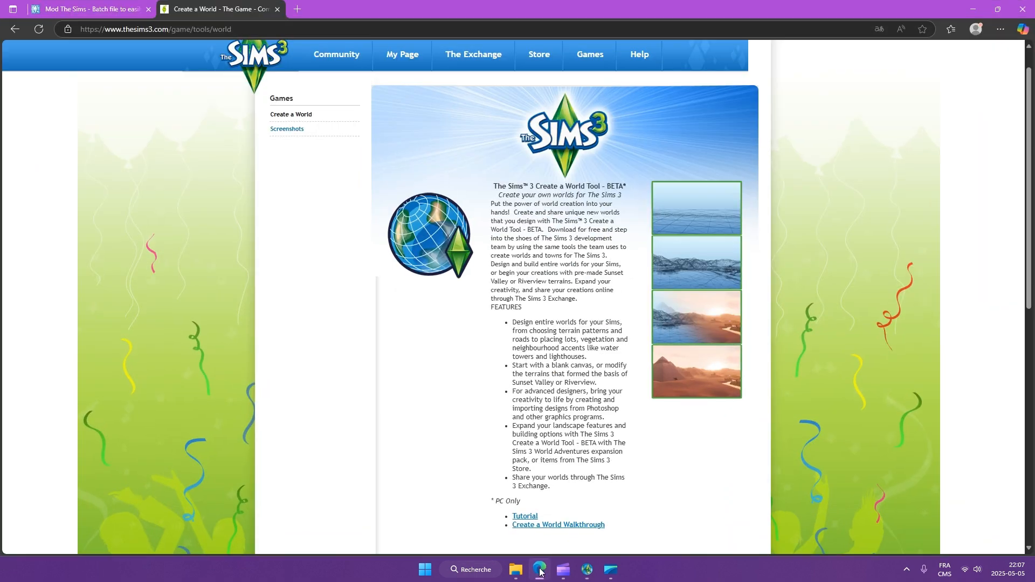
scroll(up, 3)
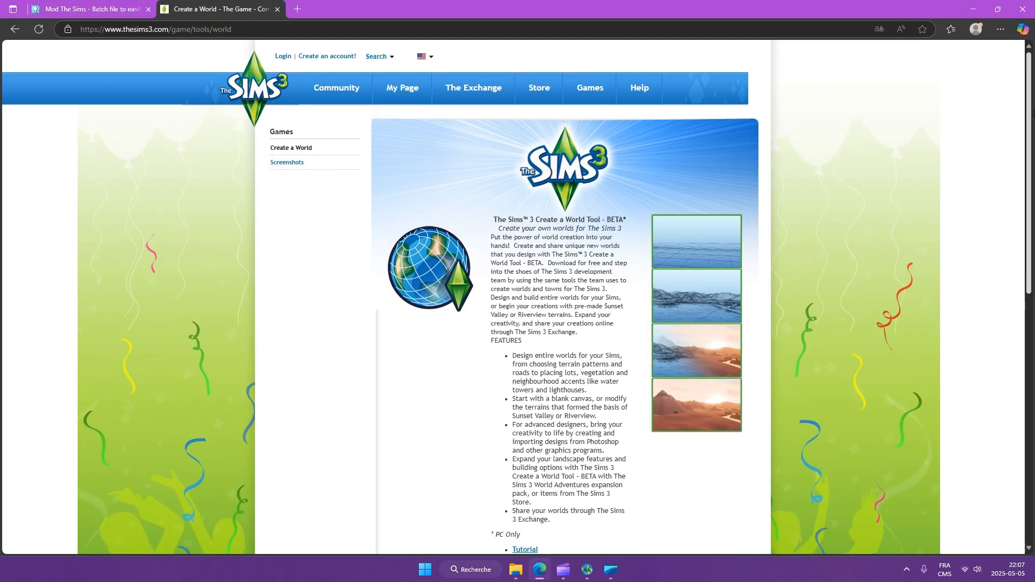
scroll(down, 3)
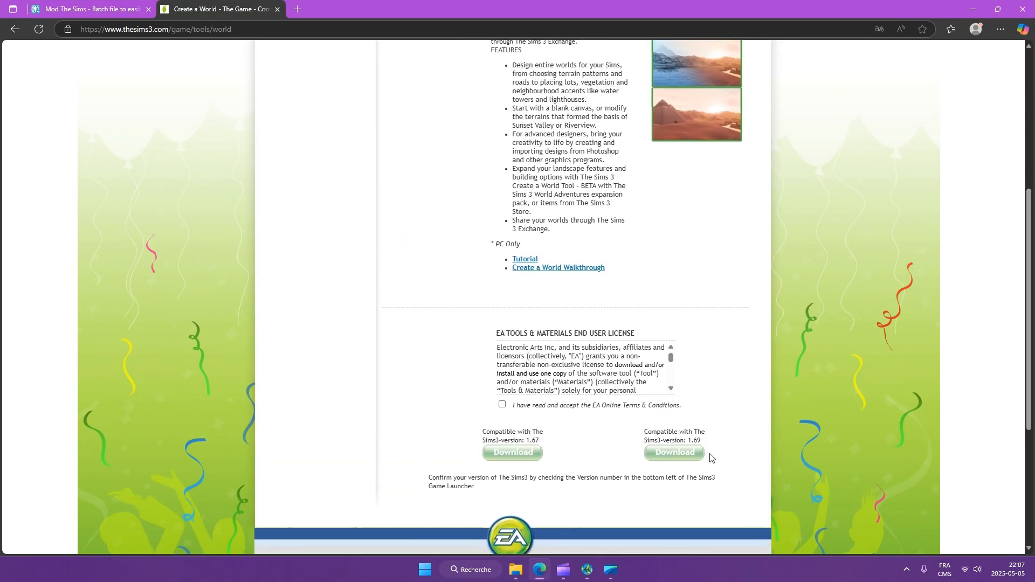
double_click(692, 440)
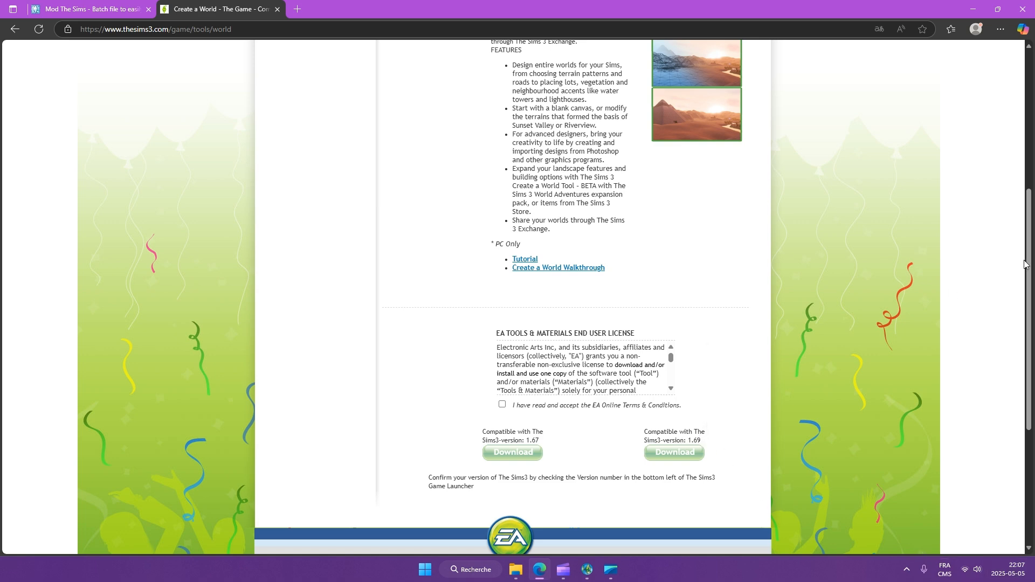
scroll(up, 3)
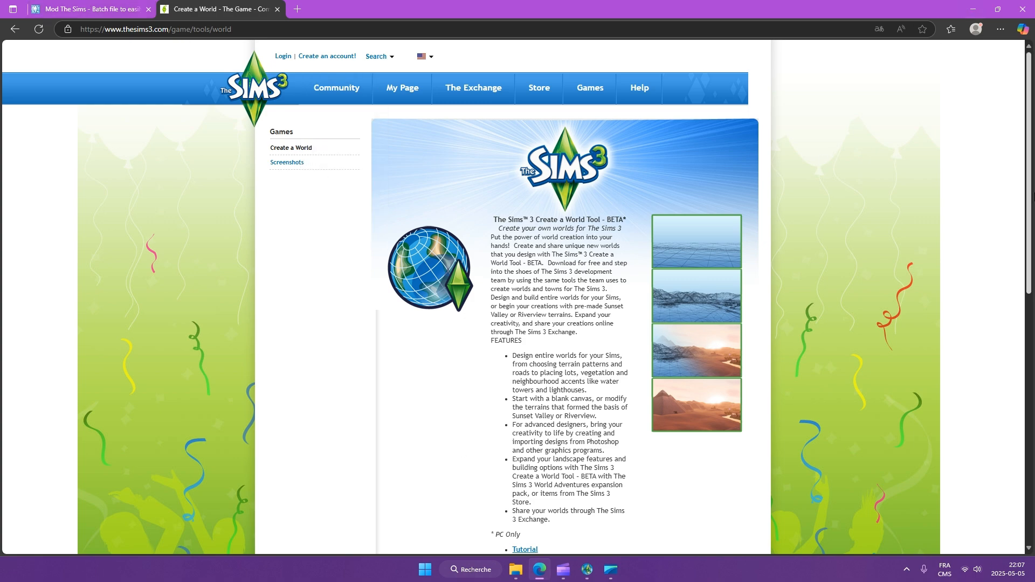
scroll(down, 3)
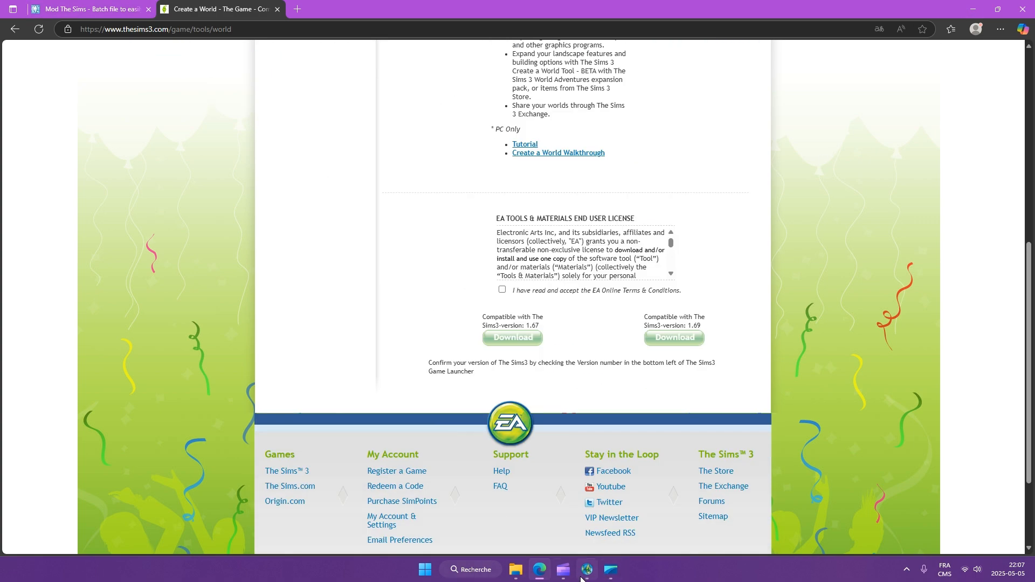
Start Edit in Game from the world editor, confirming with Oui so the Sims 3 launcher (1.69.47) appears
click(585, 569)
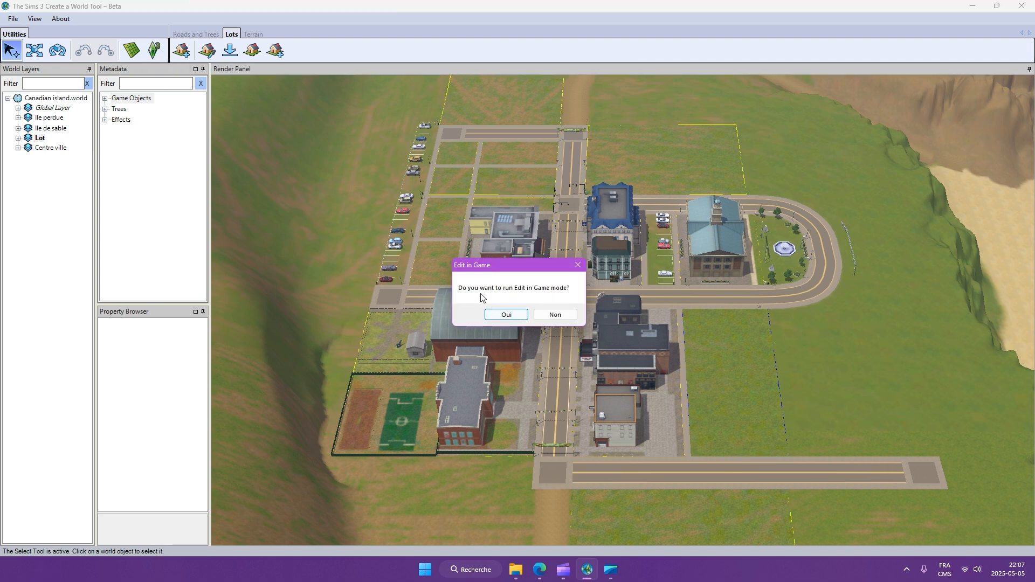
click(506, 314)
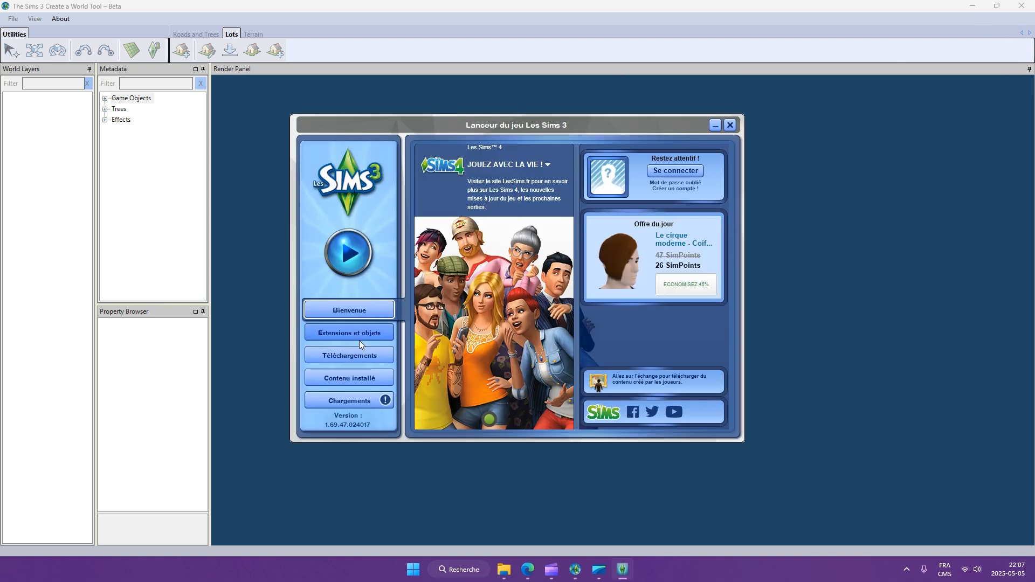
mouse_move(631, 126)
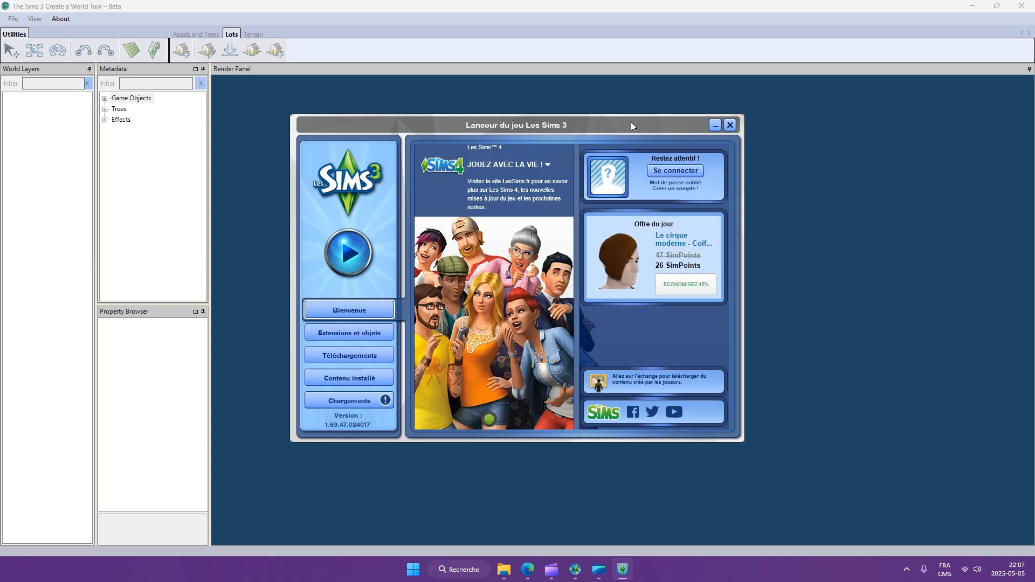
click(729, 126)
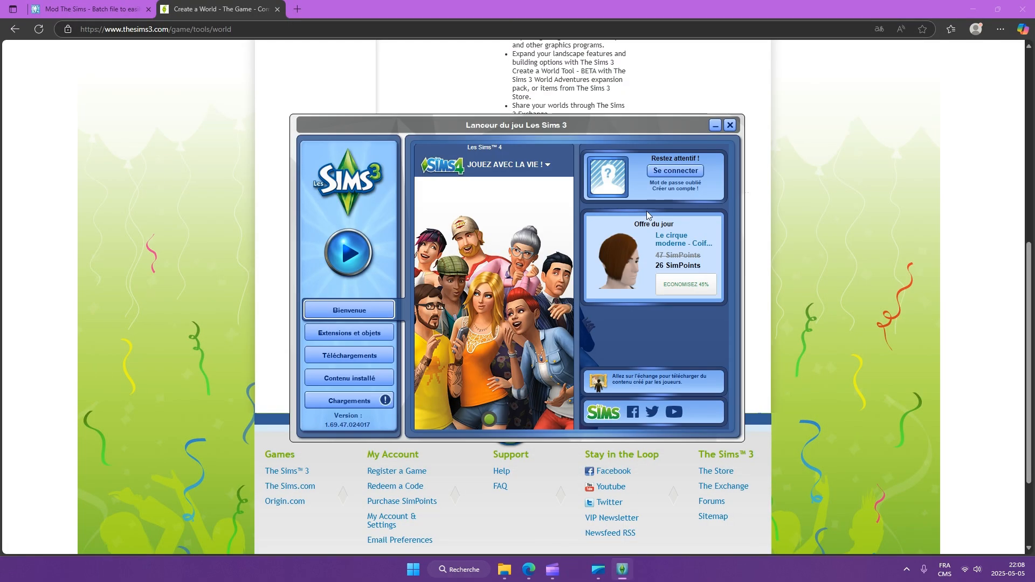
click(730, 125)
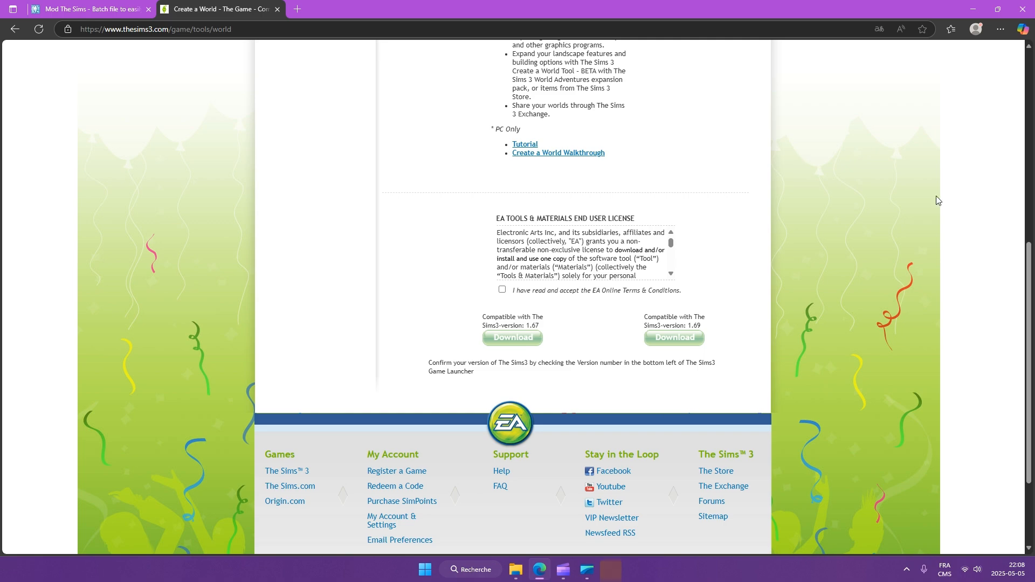
scroll(up, 3)
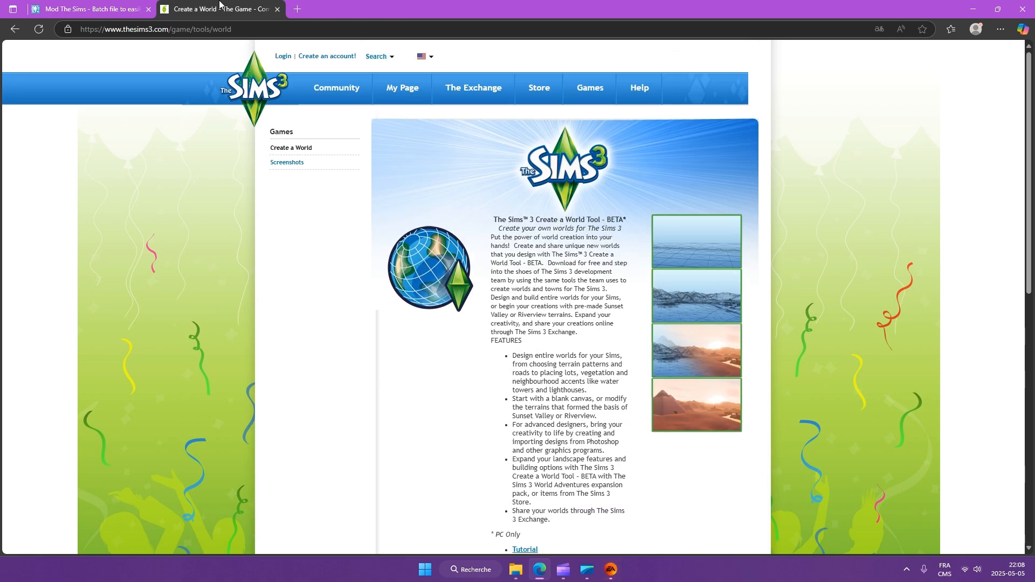
On the Mod The Sims EIG thread, reach the first post offering the EIG.zip batch file
click(90, 9)
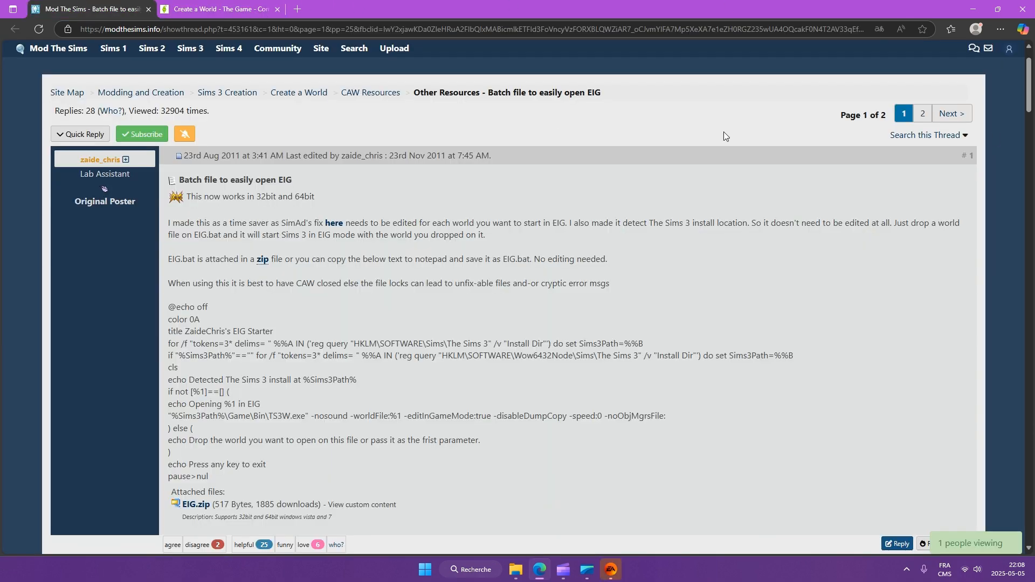
scroll(down, 3)
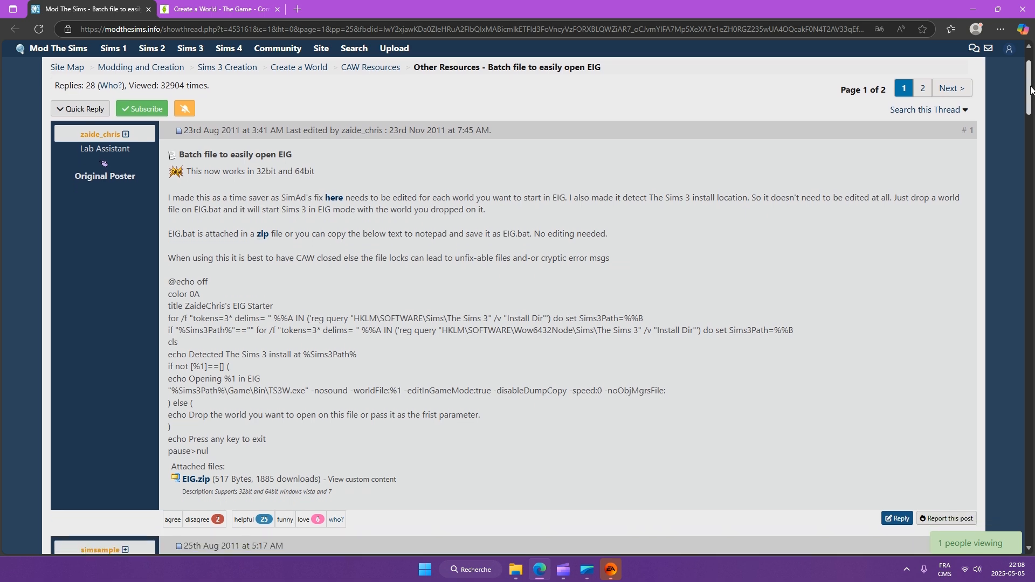
scroll(down, 3)
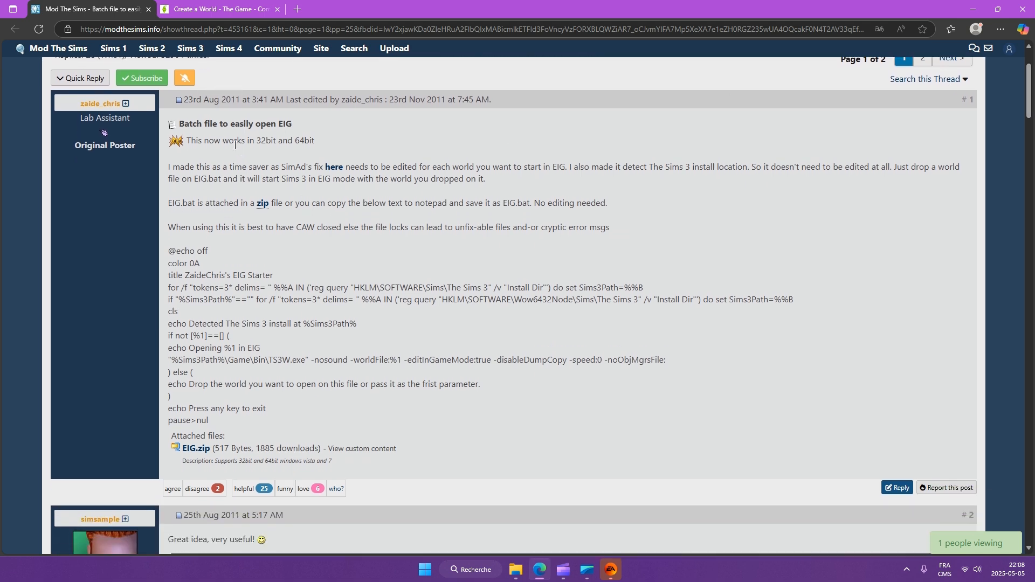
mouse_move(582, 543)
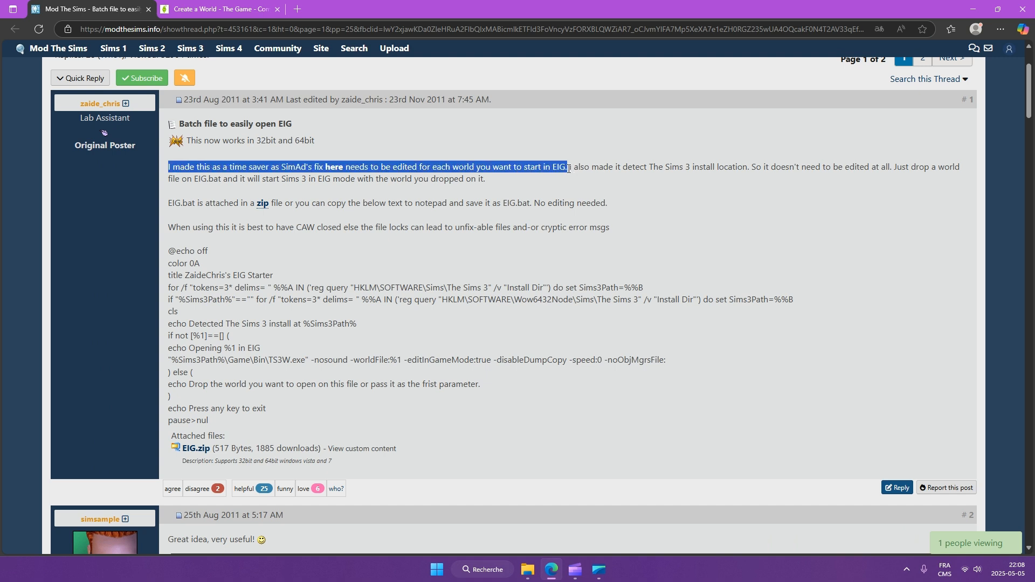
click(410, 107)
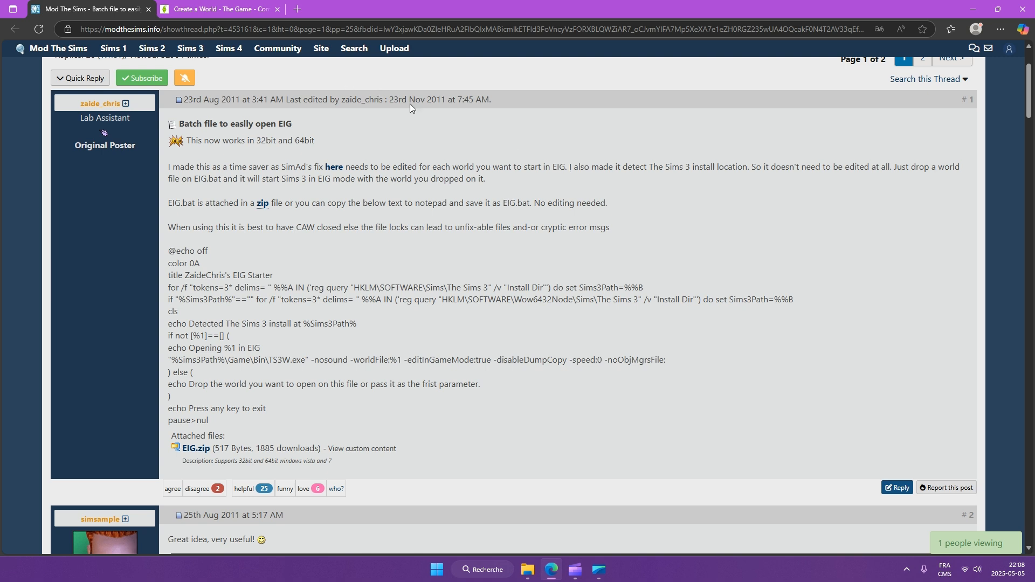
mouse_move(455, 163)
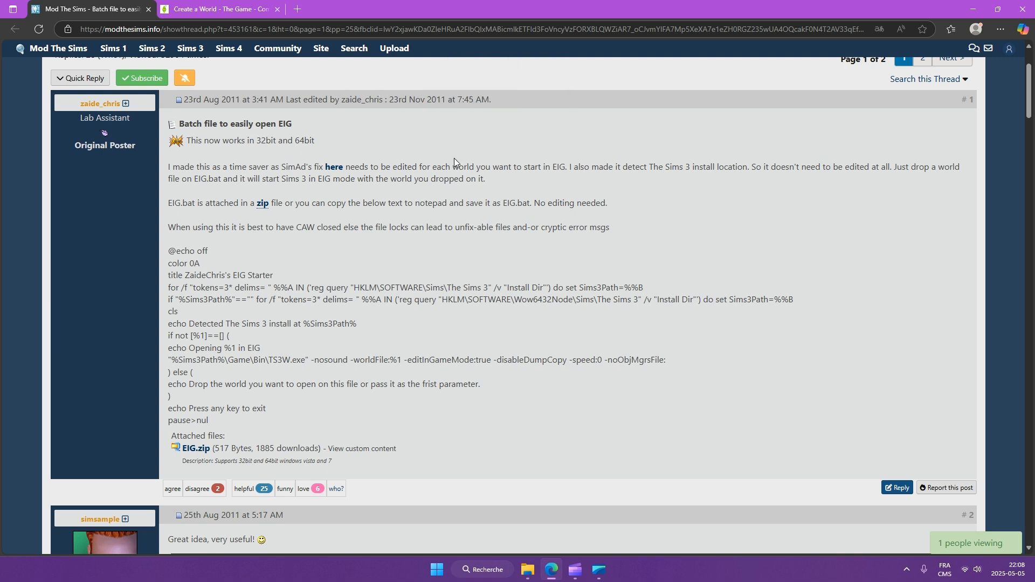
mouse_move(764, 159)
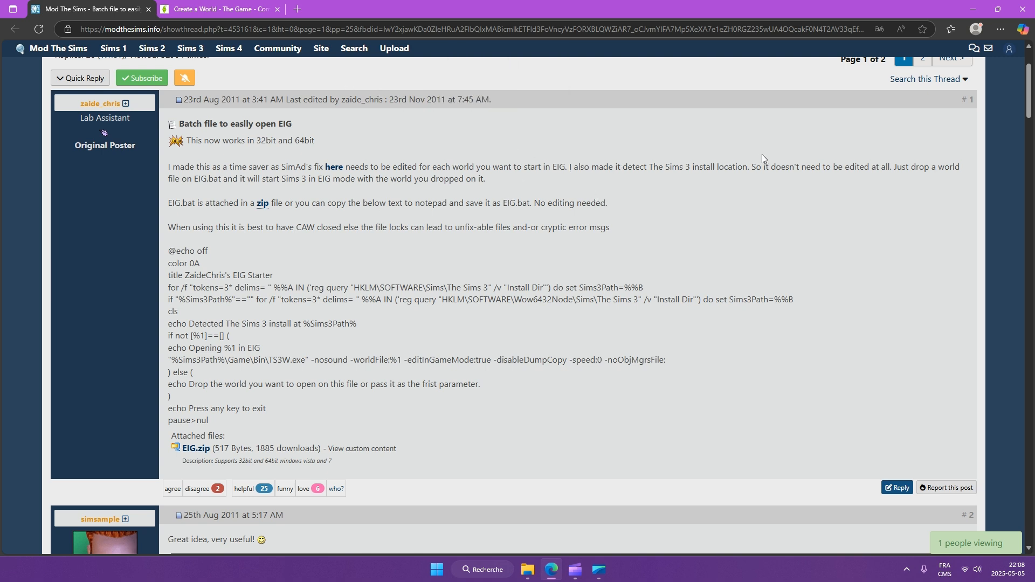
mouse_move(446, 246)
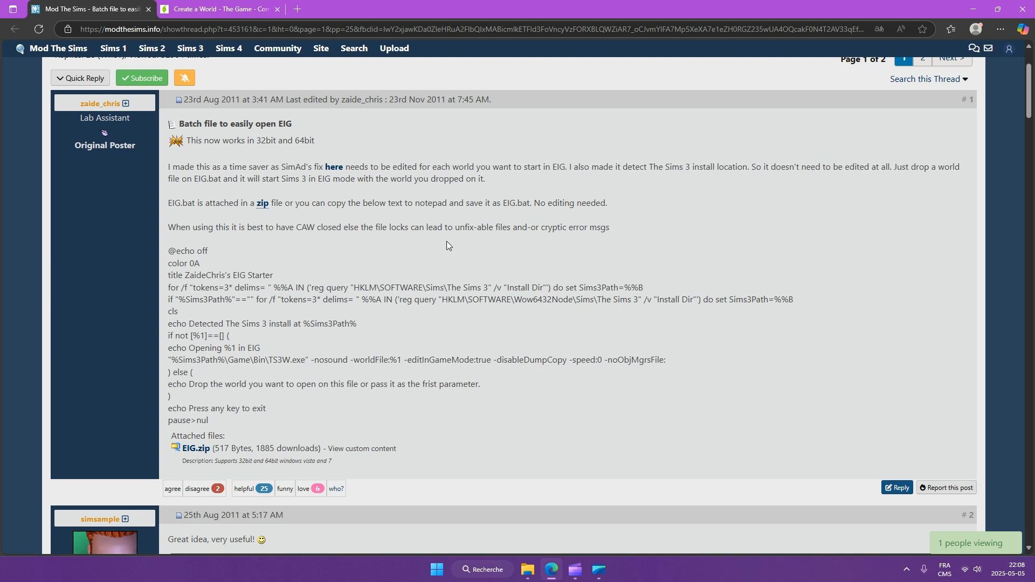
mouse_move(743, 295)
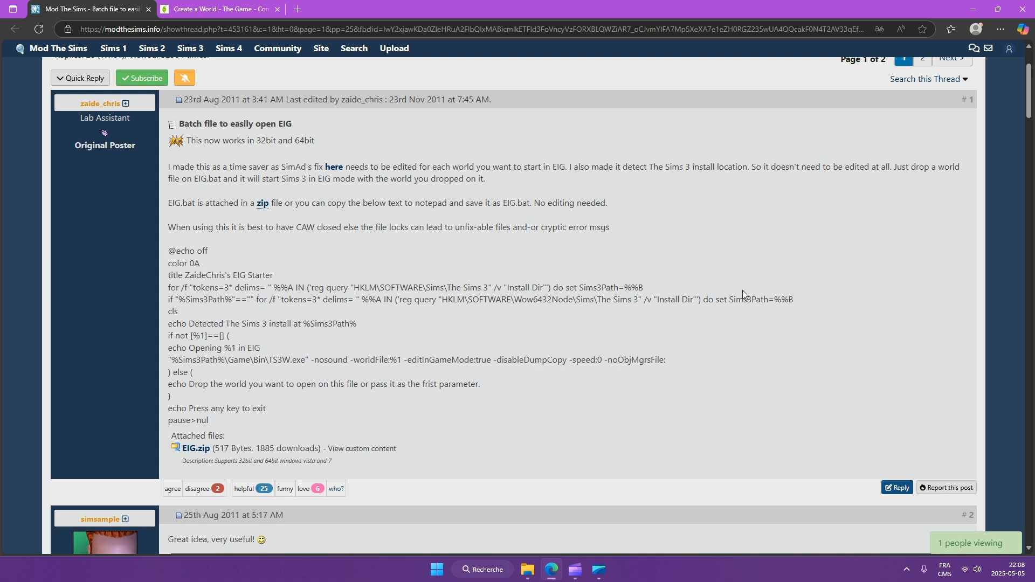
mouse_move(801, 80)
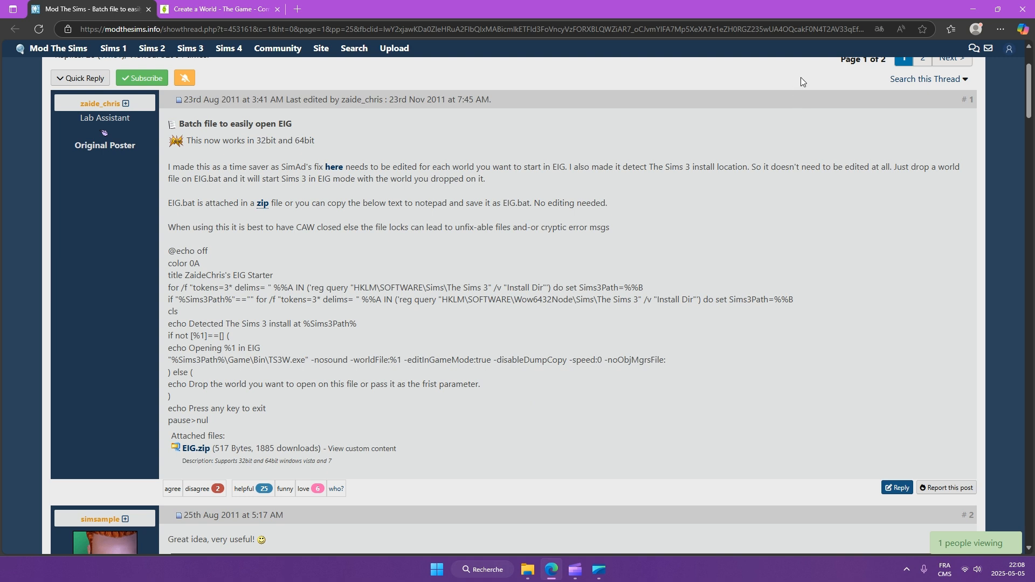
mouse_move(774, 191)
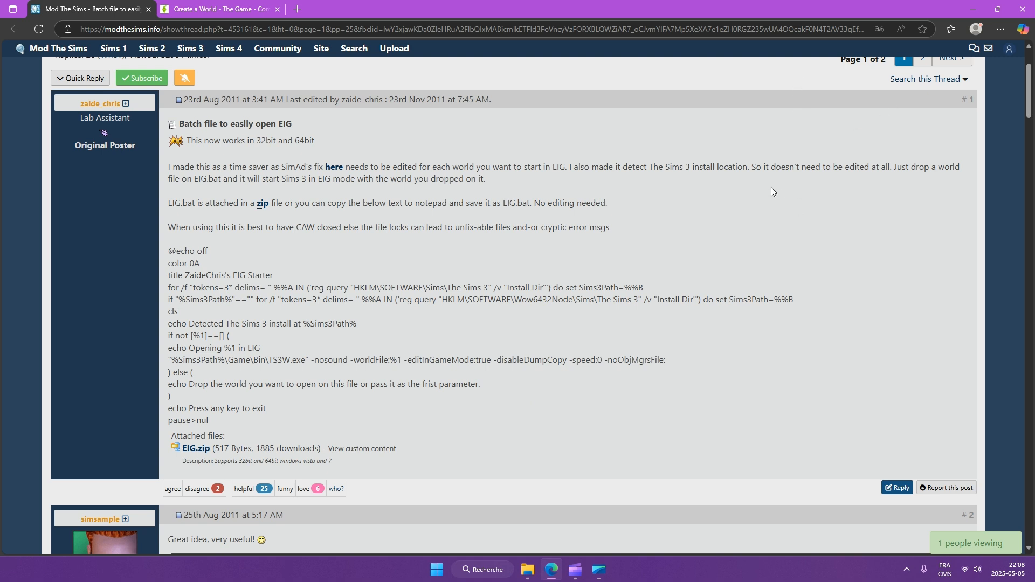
mouse_move(192, 450)
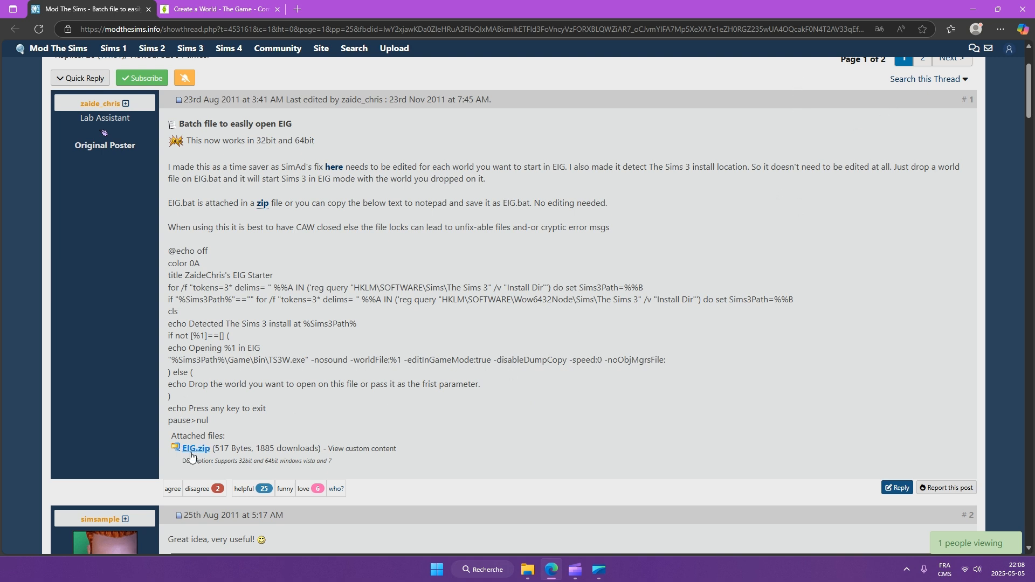
mouse_move(195, 449)
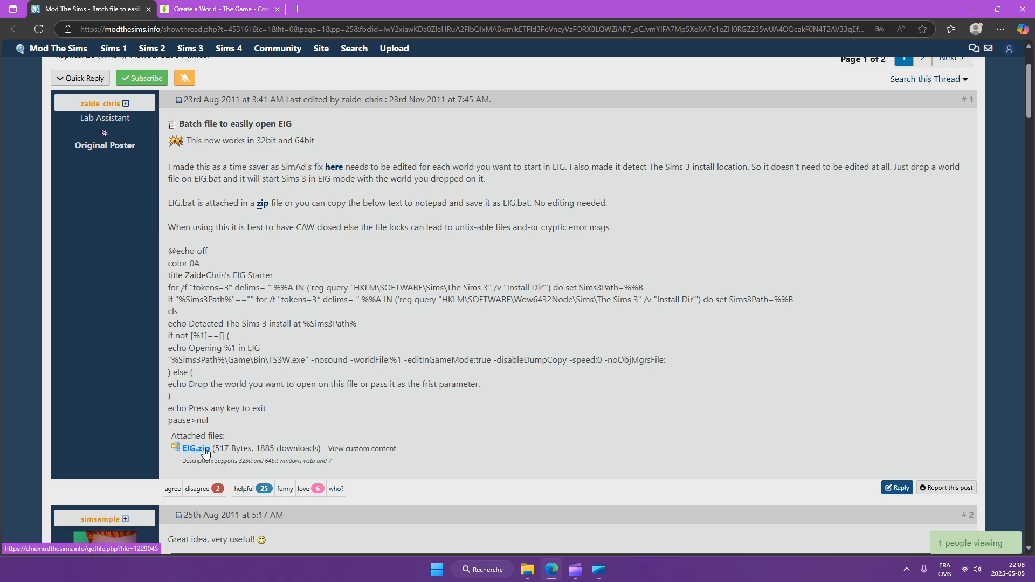
mouse_move(299, 408)
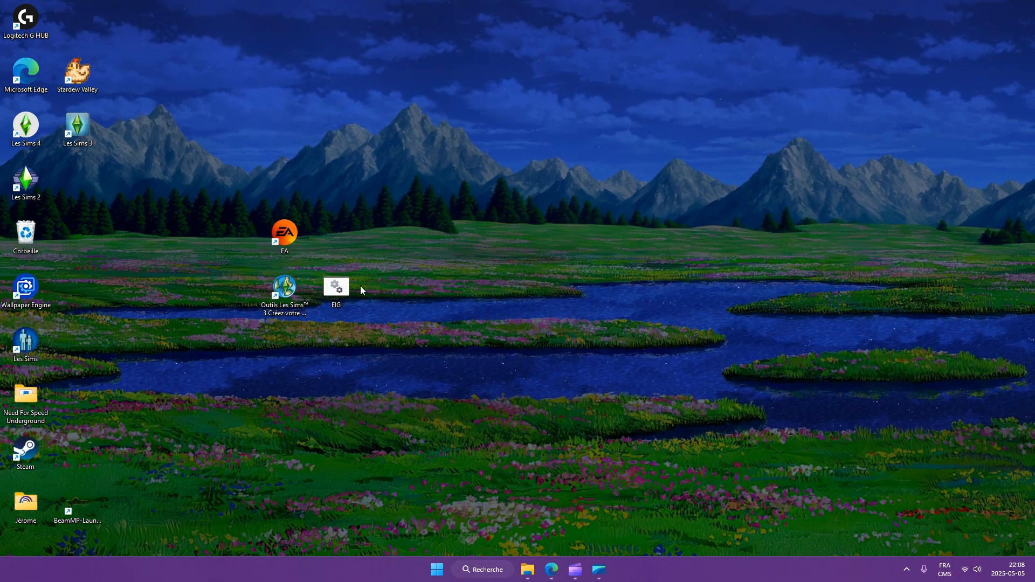
mouse_move(336, 287)
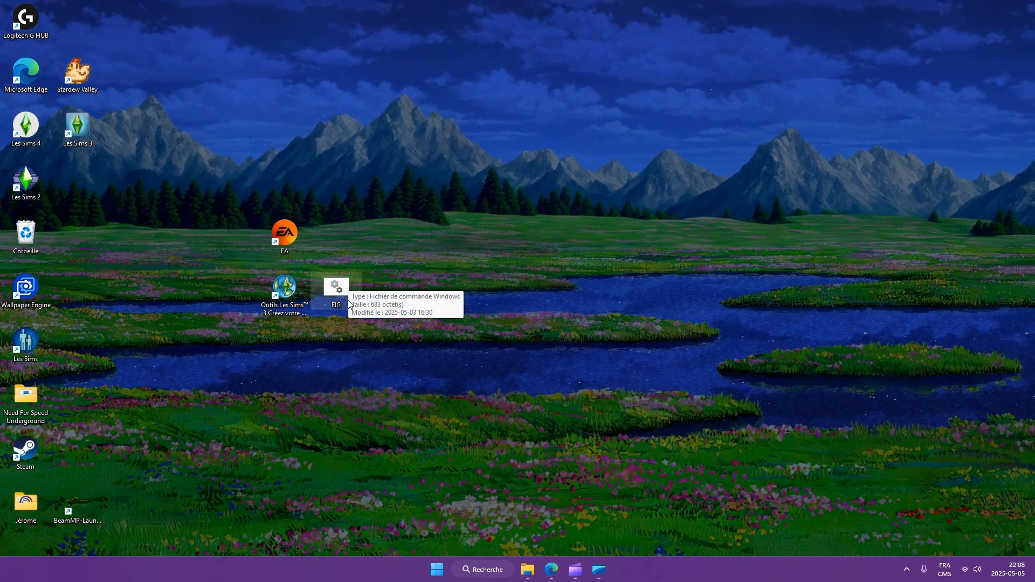
mouse_move(331, 332)
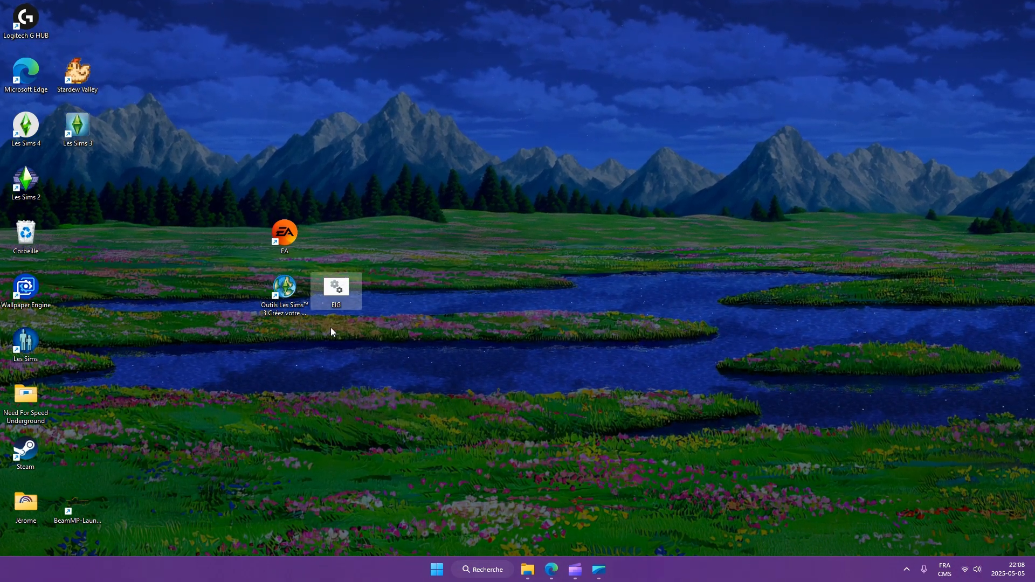
Open the desktop EIG.bat file in Notepad via Modifier dans Bloc-notes
right_click(336, 286)
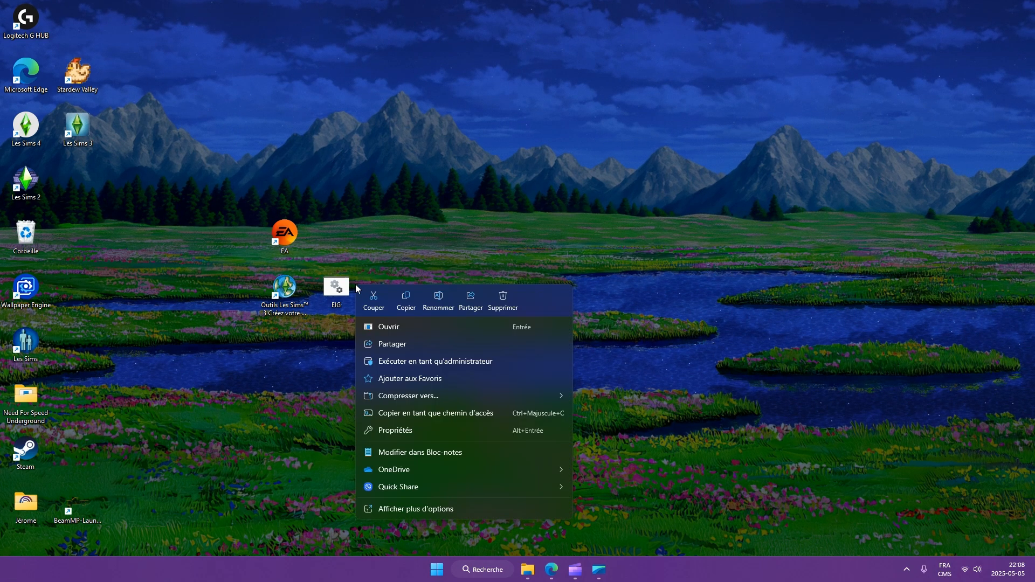
click(420, 452)
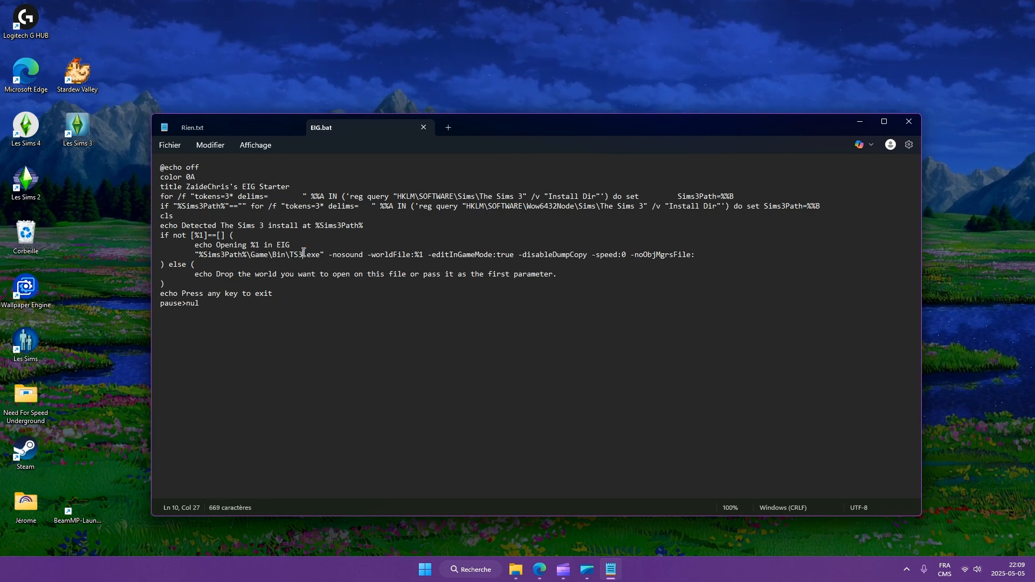
Keep line 10 of the EIG script reading TS3.exe and close Notepad
click(293, 255)
text(W)
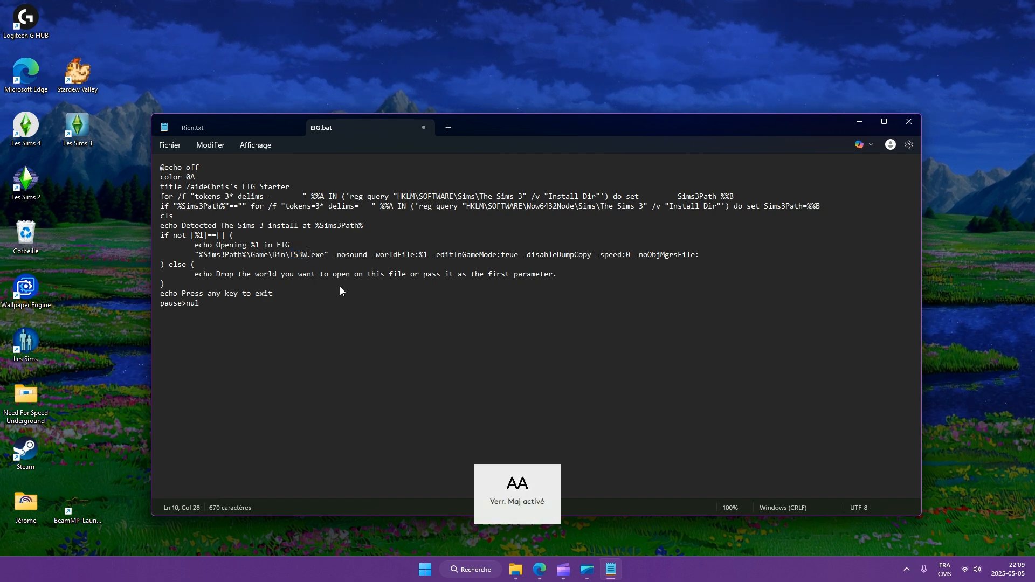
click(169, 144)
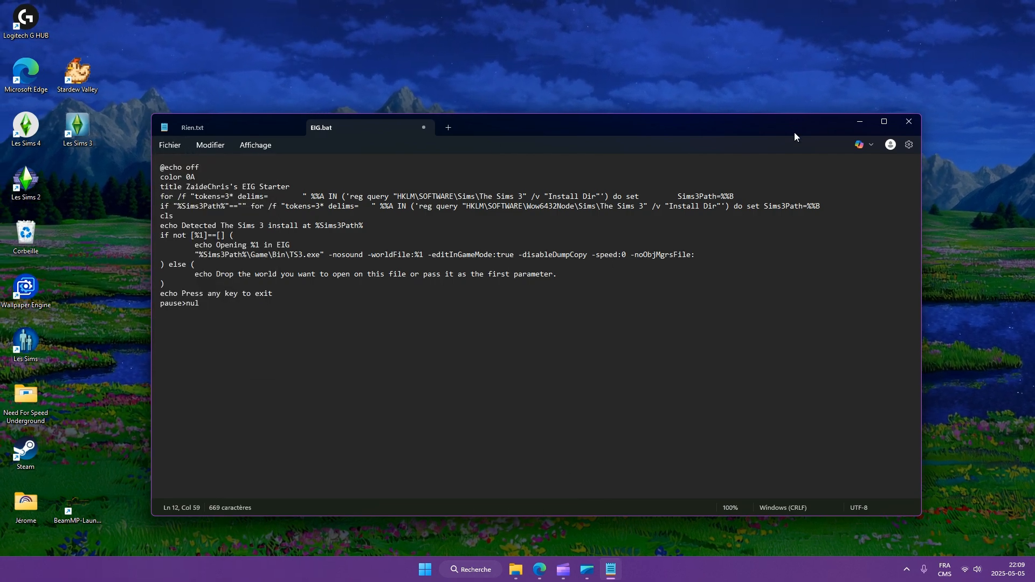
click(908, 122)
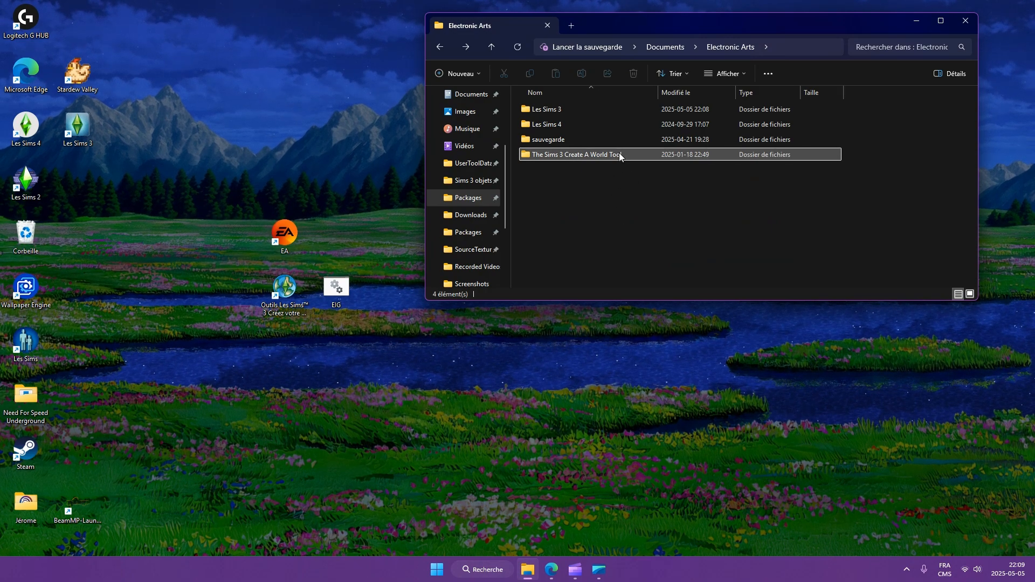
Navigate into The Sims 3 Create A World Tool > UserToolData > Worlds
double_click(575, 154)
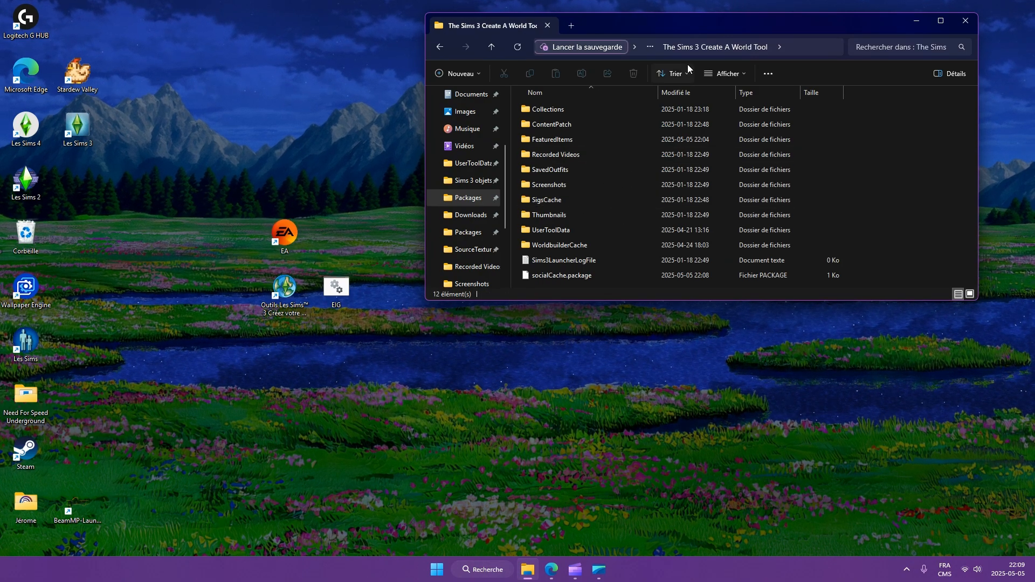
click(551, 229)
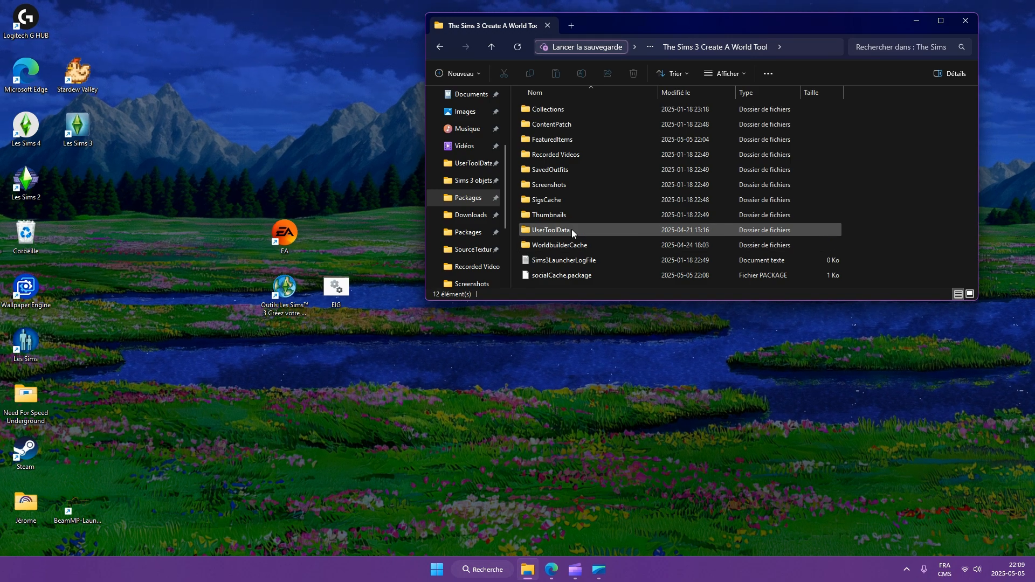
mouse_move(571, 230)
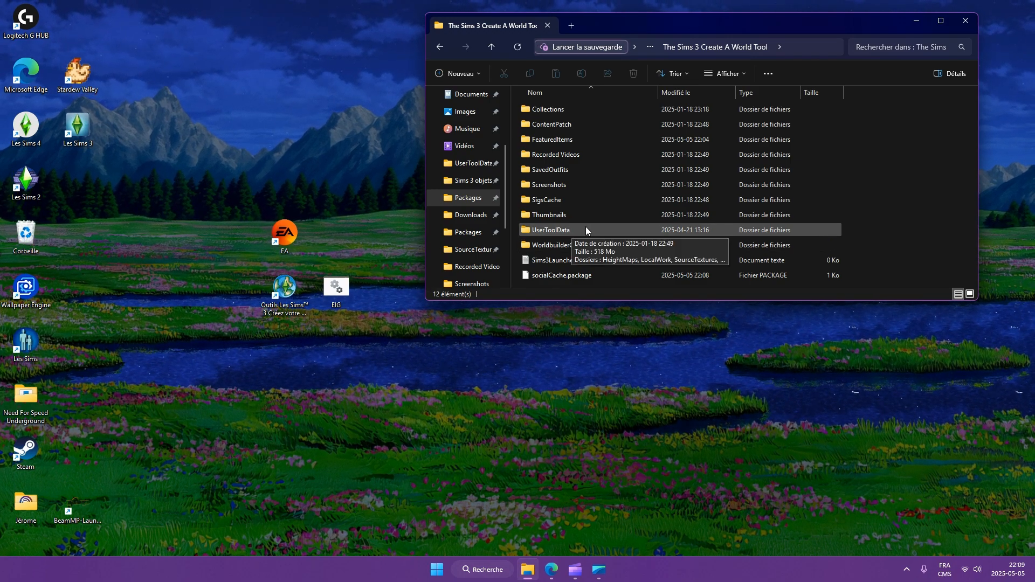
double_click(550, 230)
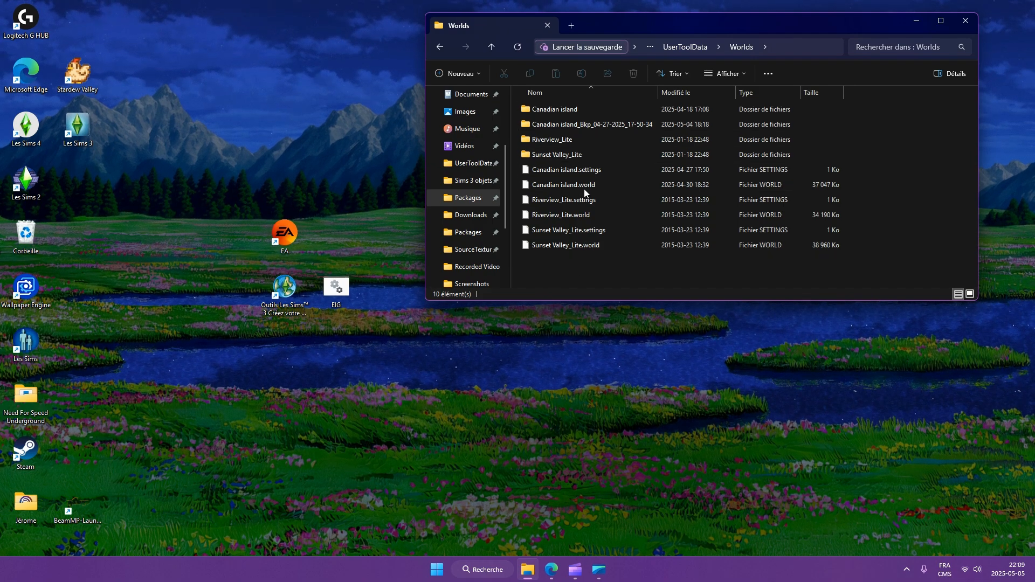
click(566, 169)
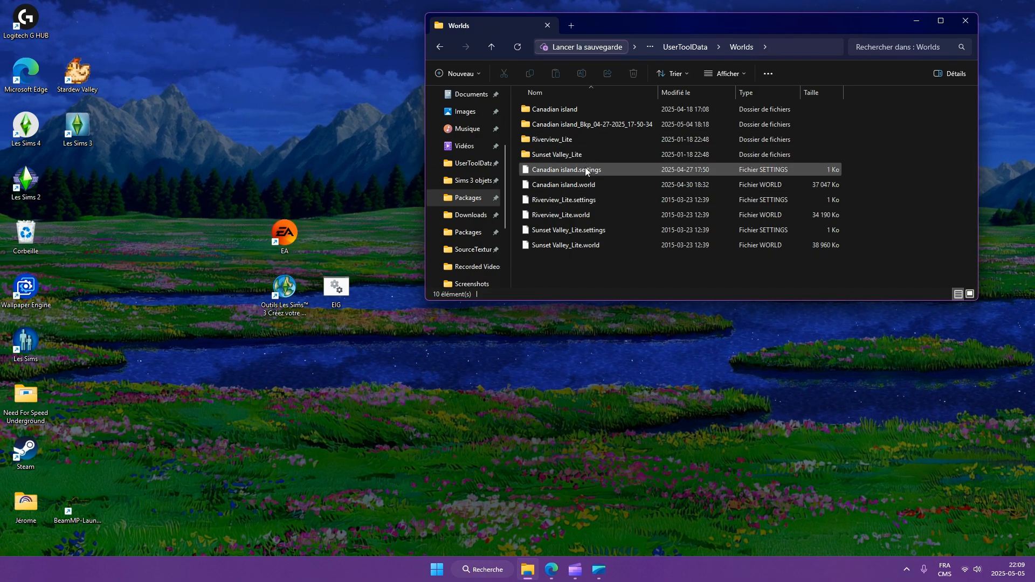
Enter the Canadian island_Bkp folder and select Canadian island.world for the EIG Starter
double_click(591, 124)
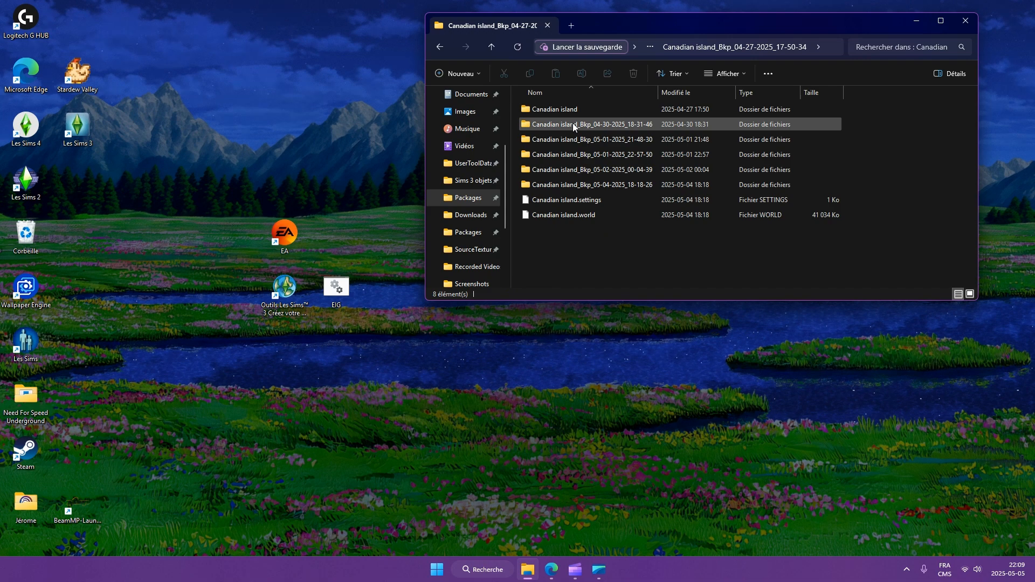
click(591, 184)
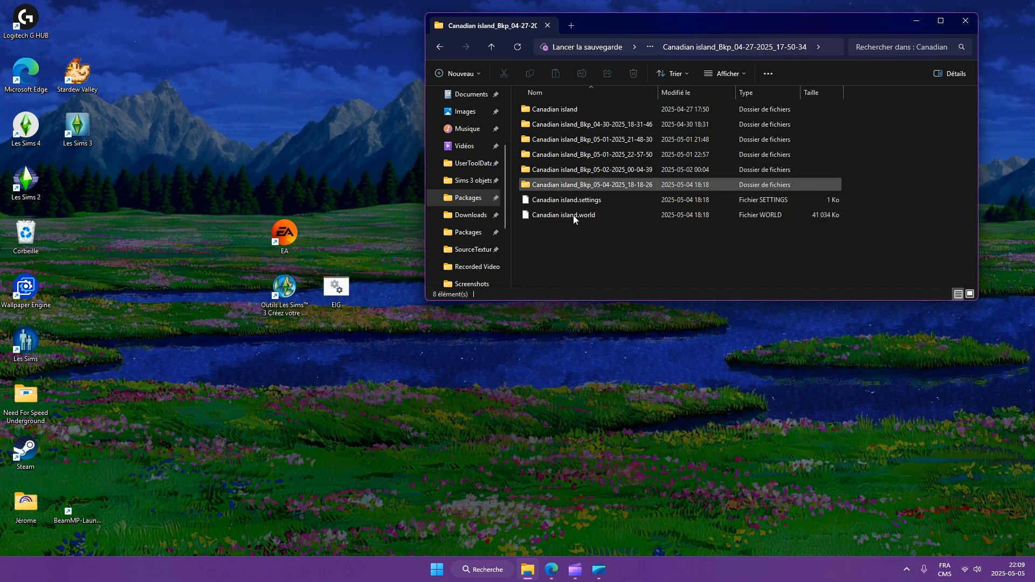
click(587, 139)
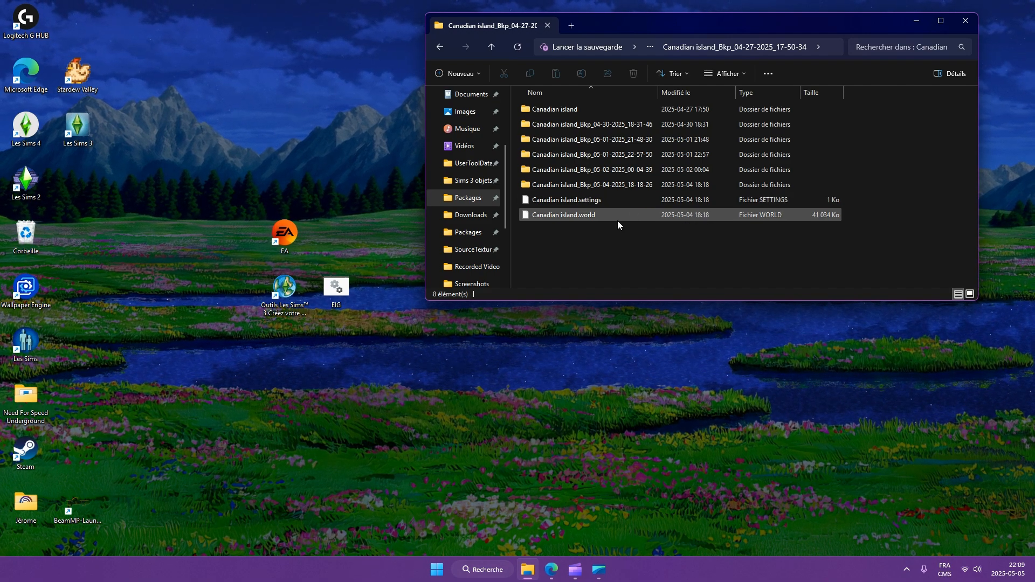
click(564, 215)
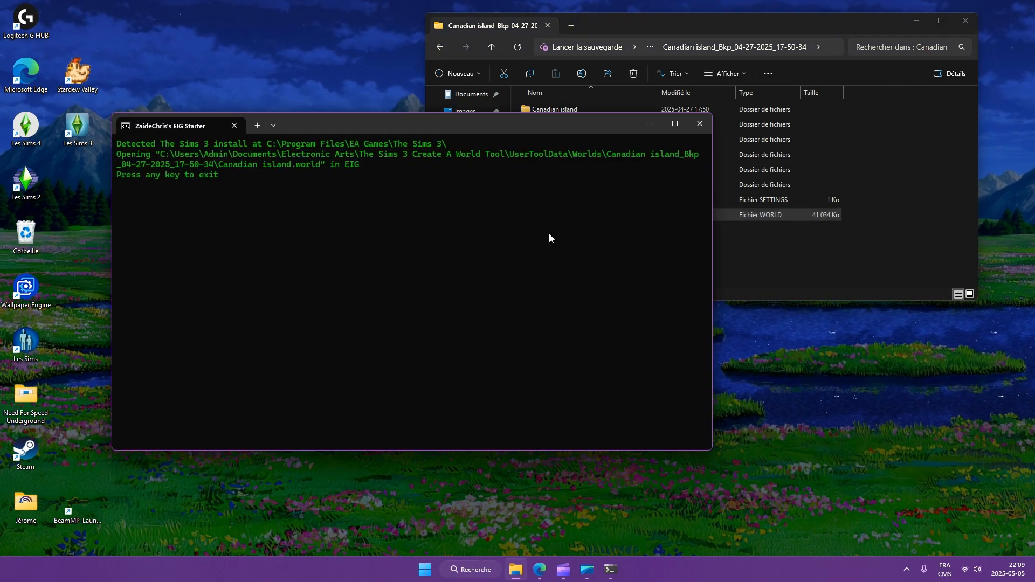
mouse_move(701, 123)
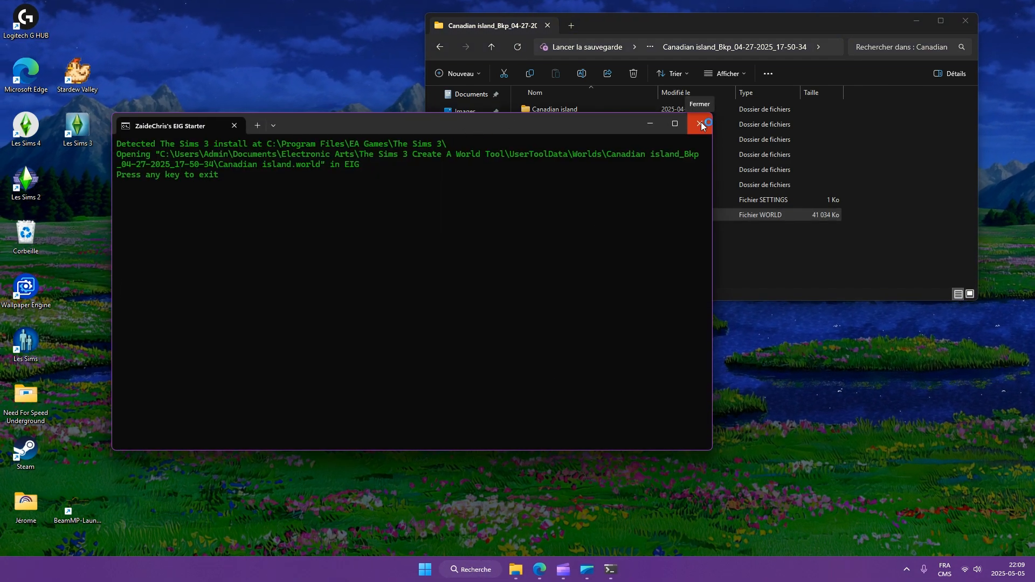
mouse_move(580, 521)
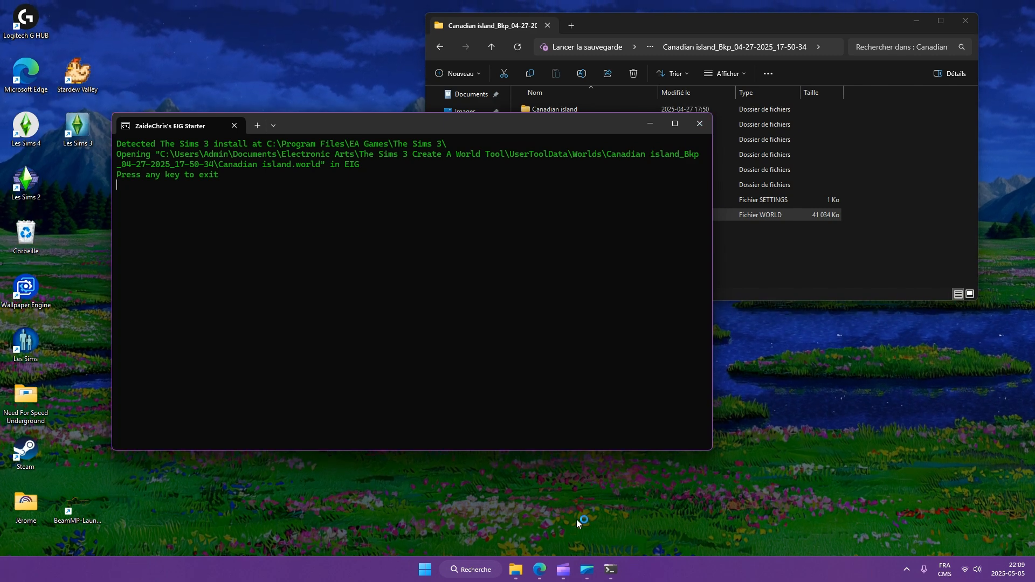
mouse_move(561, 482)
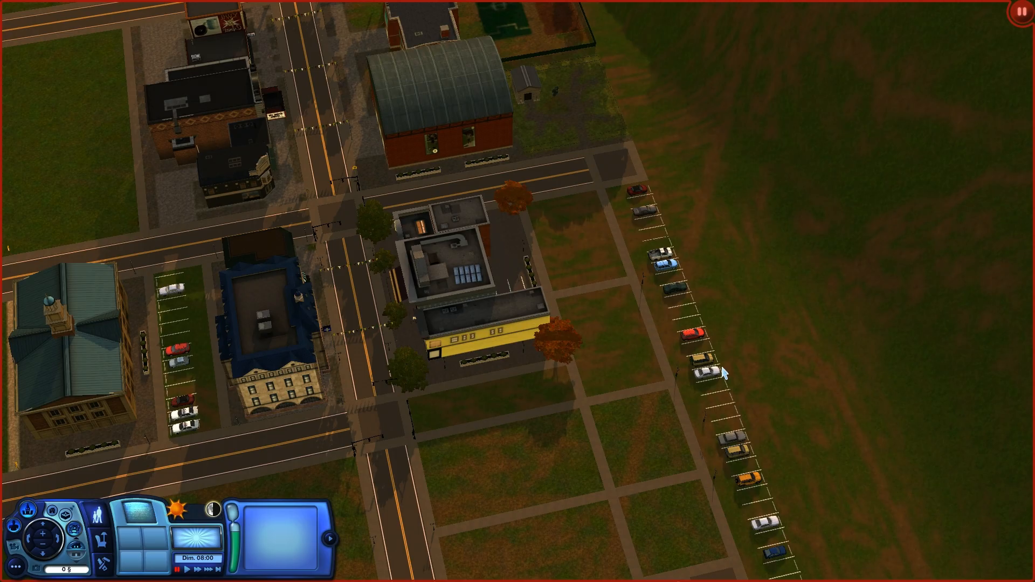
Enter Build/Buy lot editing from town view, choosing Juste continuer instead of saving
scroll(down, 3)
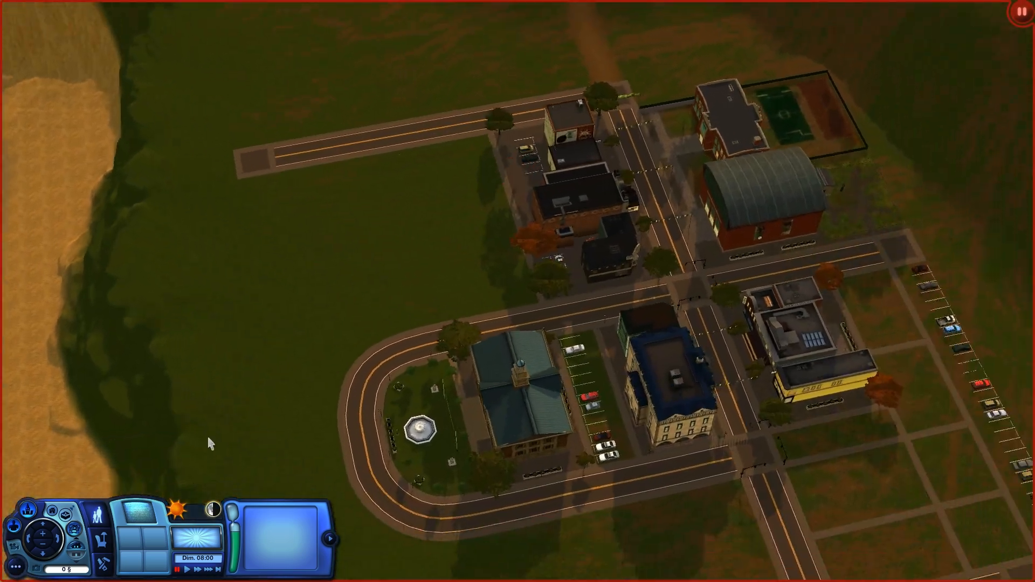
click(11, 566)
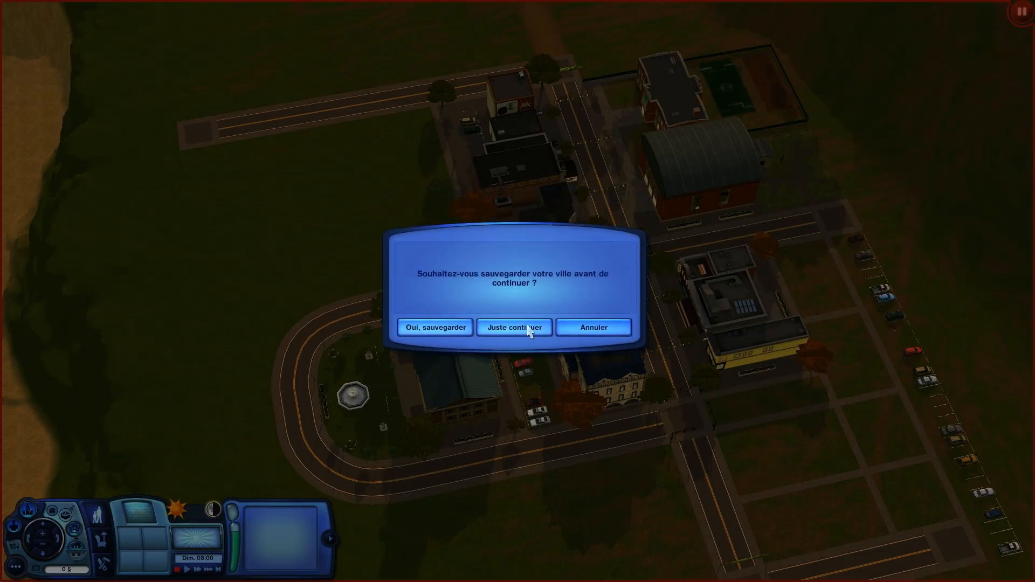
click(513, 328)
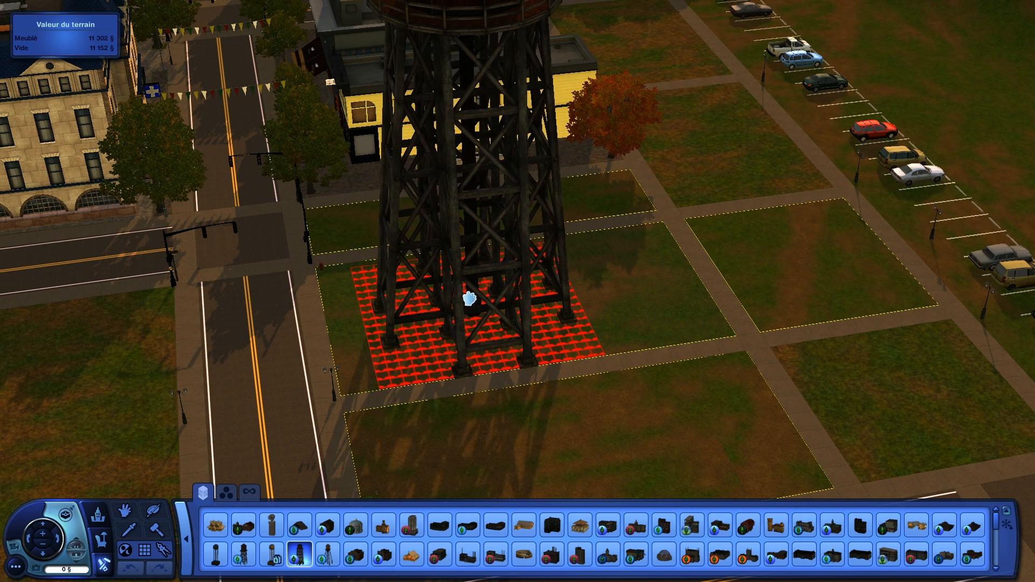
mouse_move(449, 301)
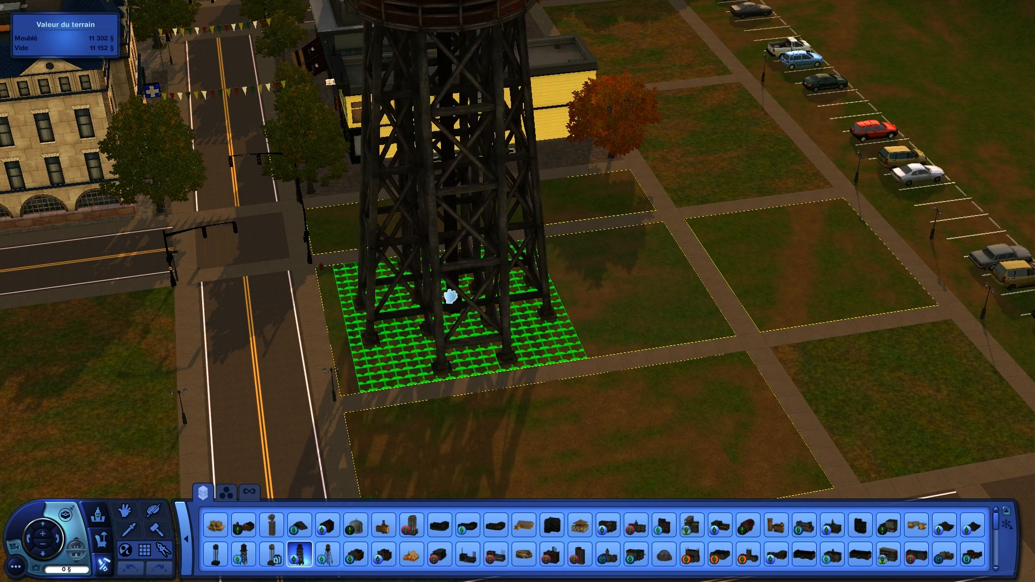